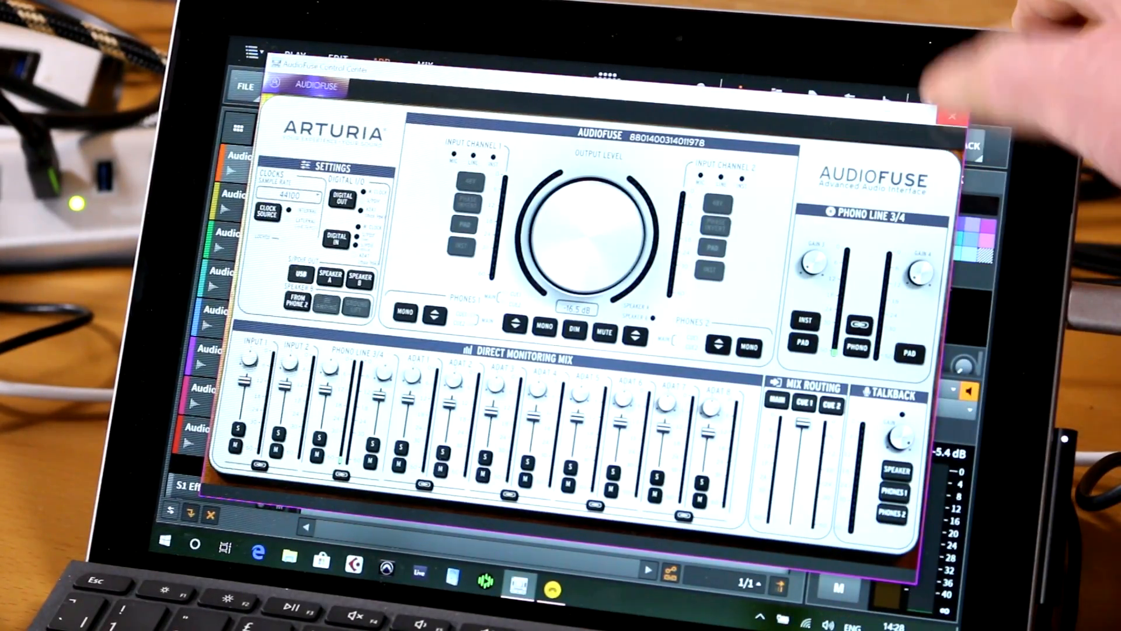
- Close the AudioFuse Control Center to reveal the eight-track Bitwig arrangement
click(953, 116)
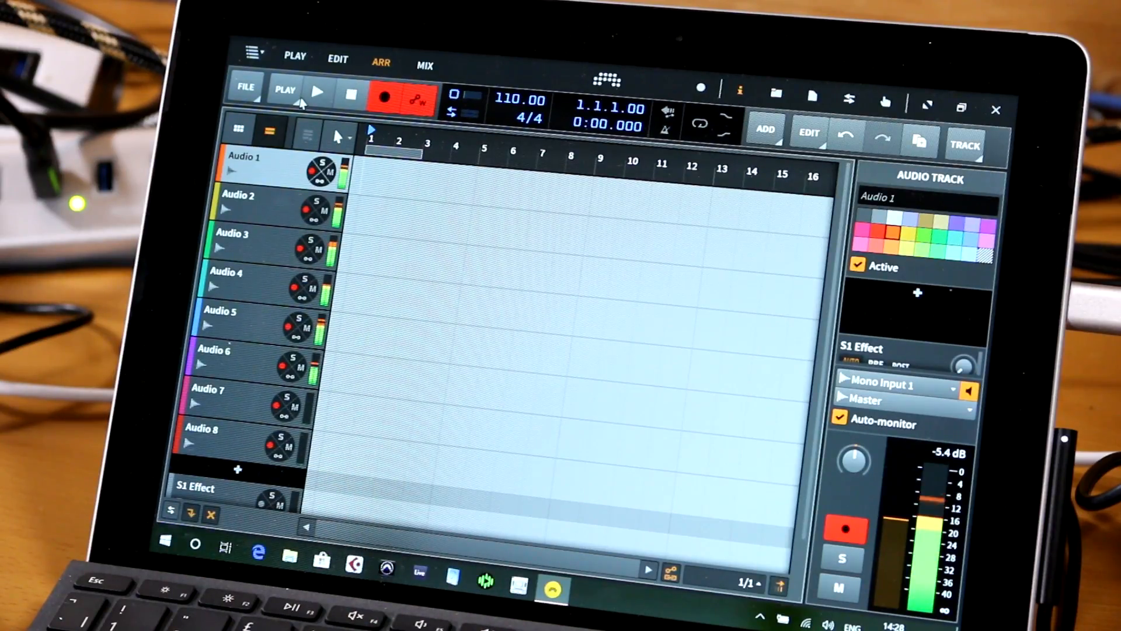
- Record about eight bars onto all eight armed audio tracks at once
click(319, 91)
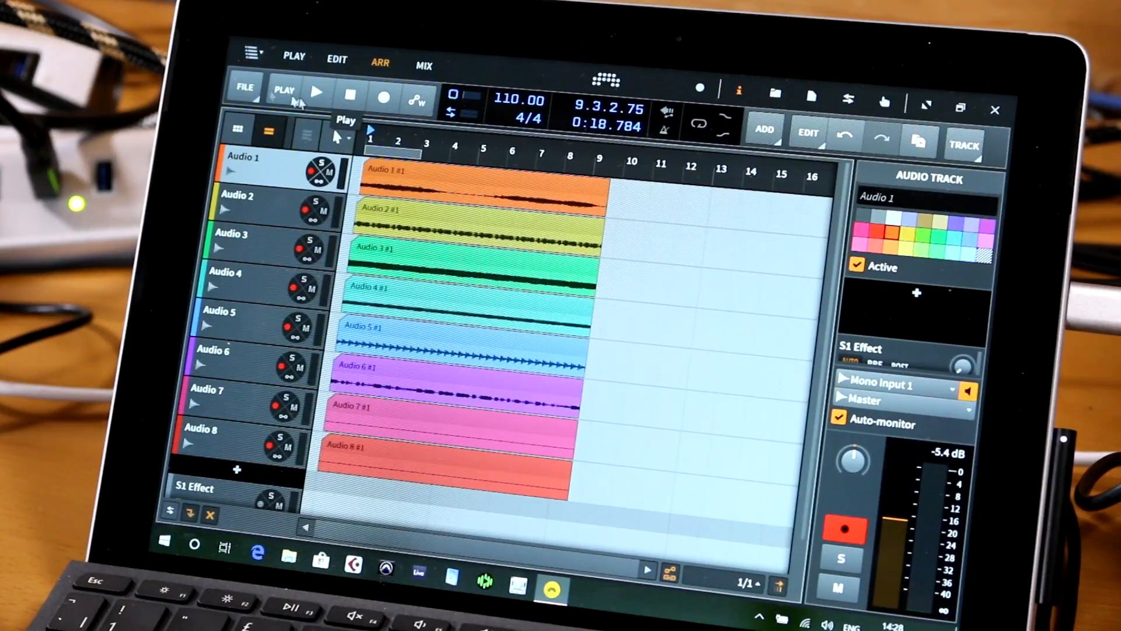
- Stop recording and return the playhead to 1.1.1.00
click(349, 95)
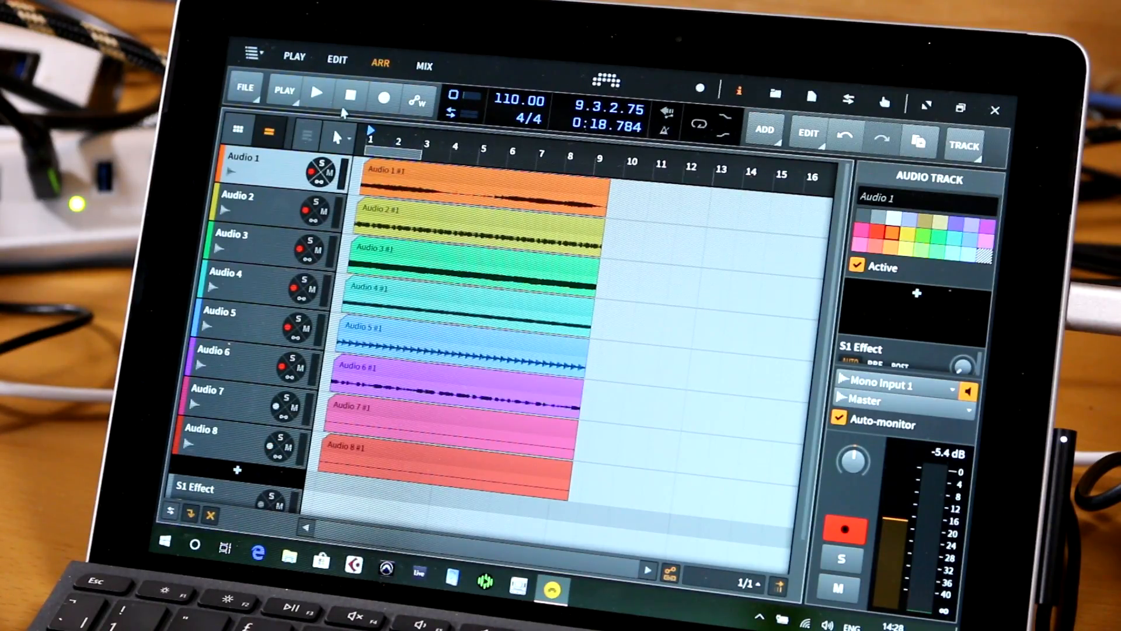
click(350, 98)
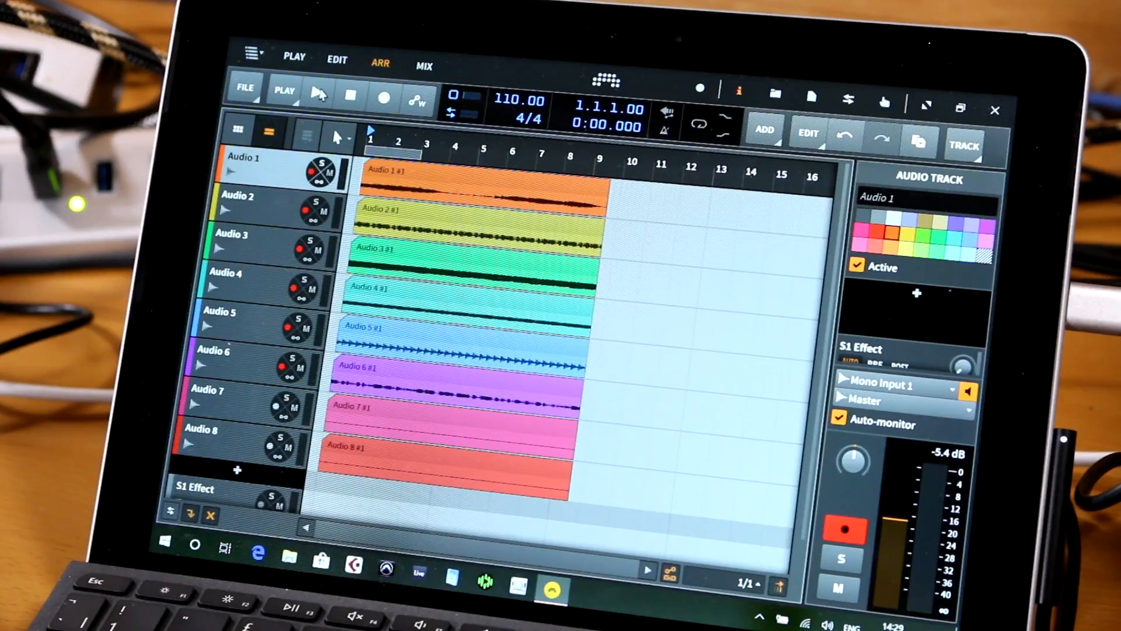